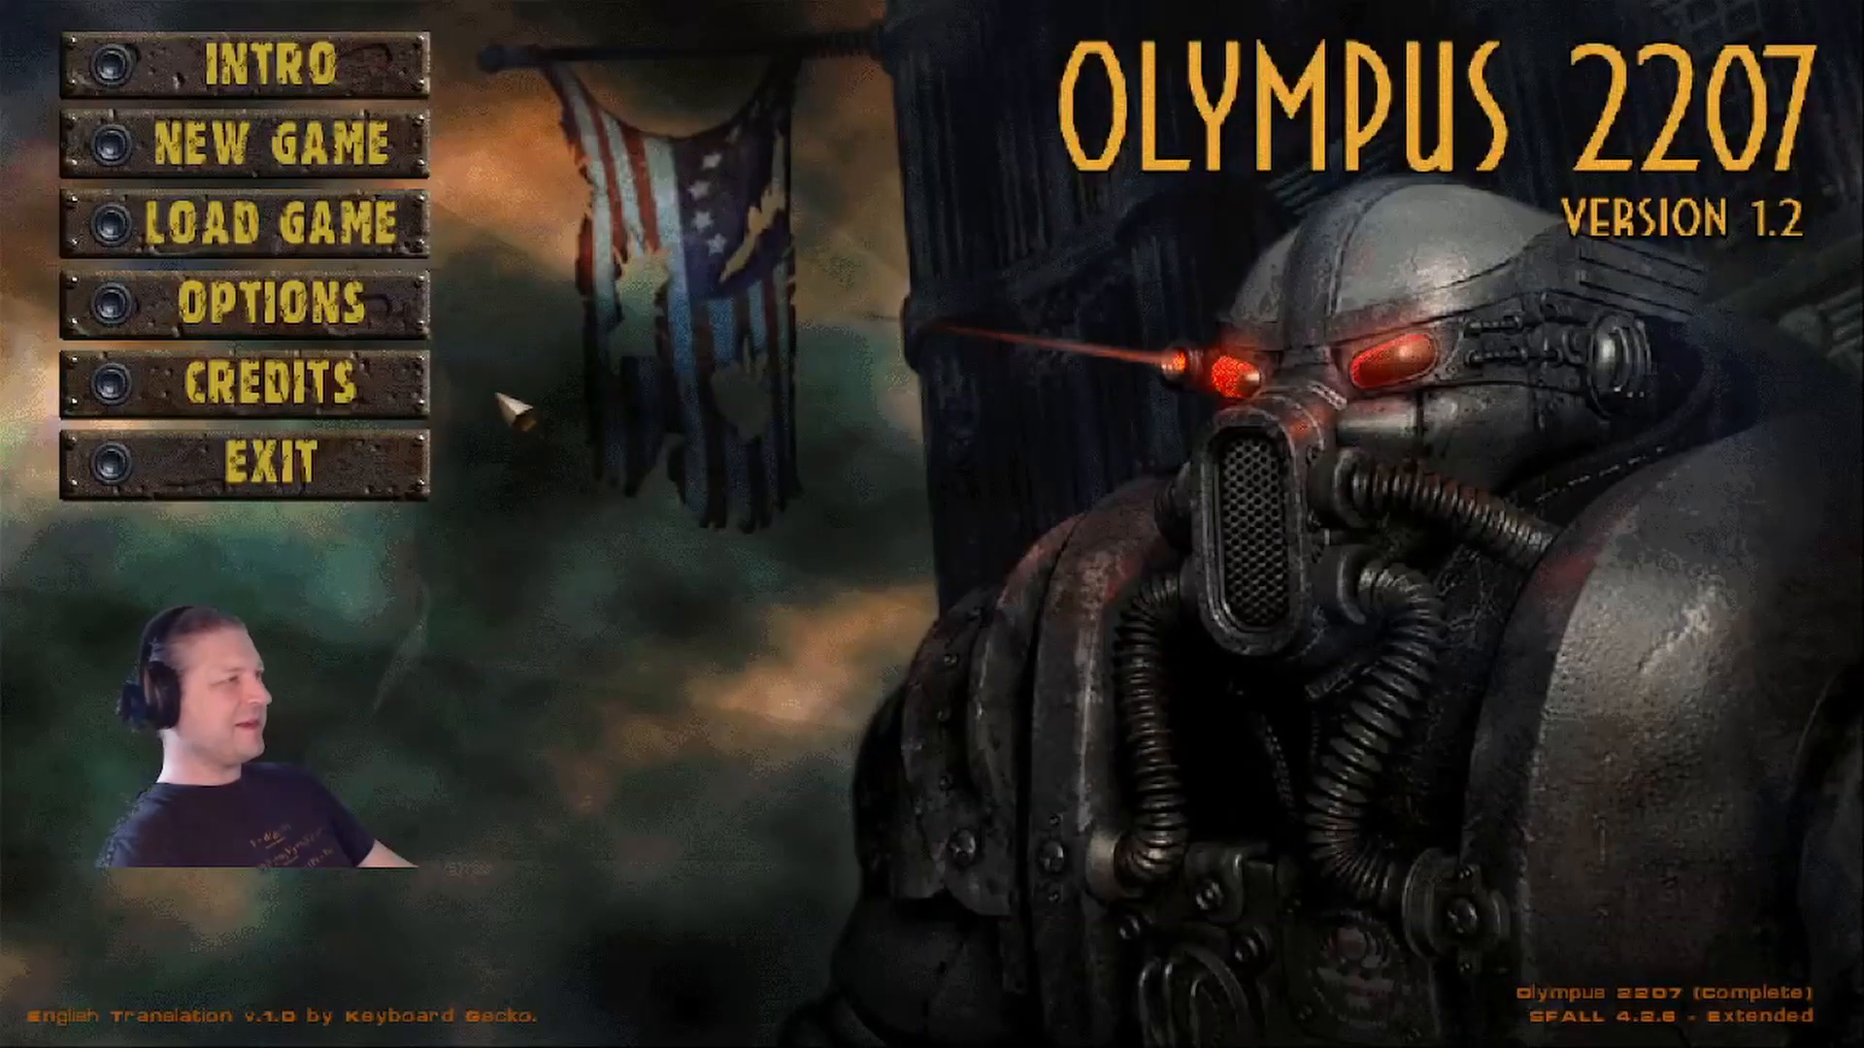
Step: Quit Olympus 2207 via EXIT and return to the Fallout 2 folder in Explorer
{"action": "left_click", "coordinate": [272, 221]}
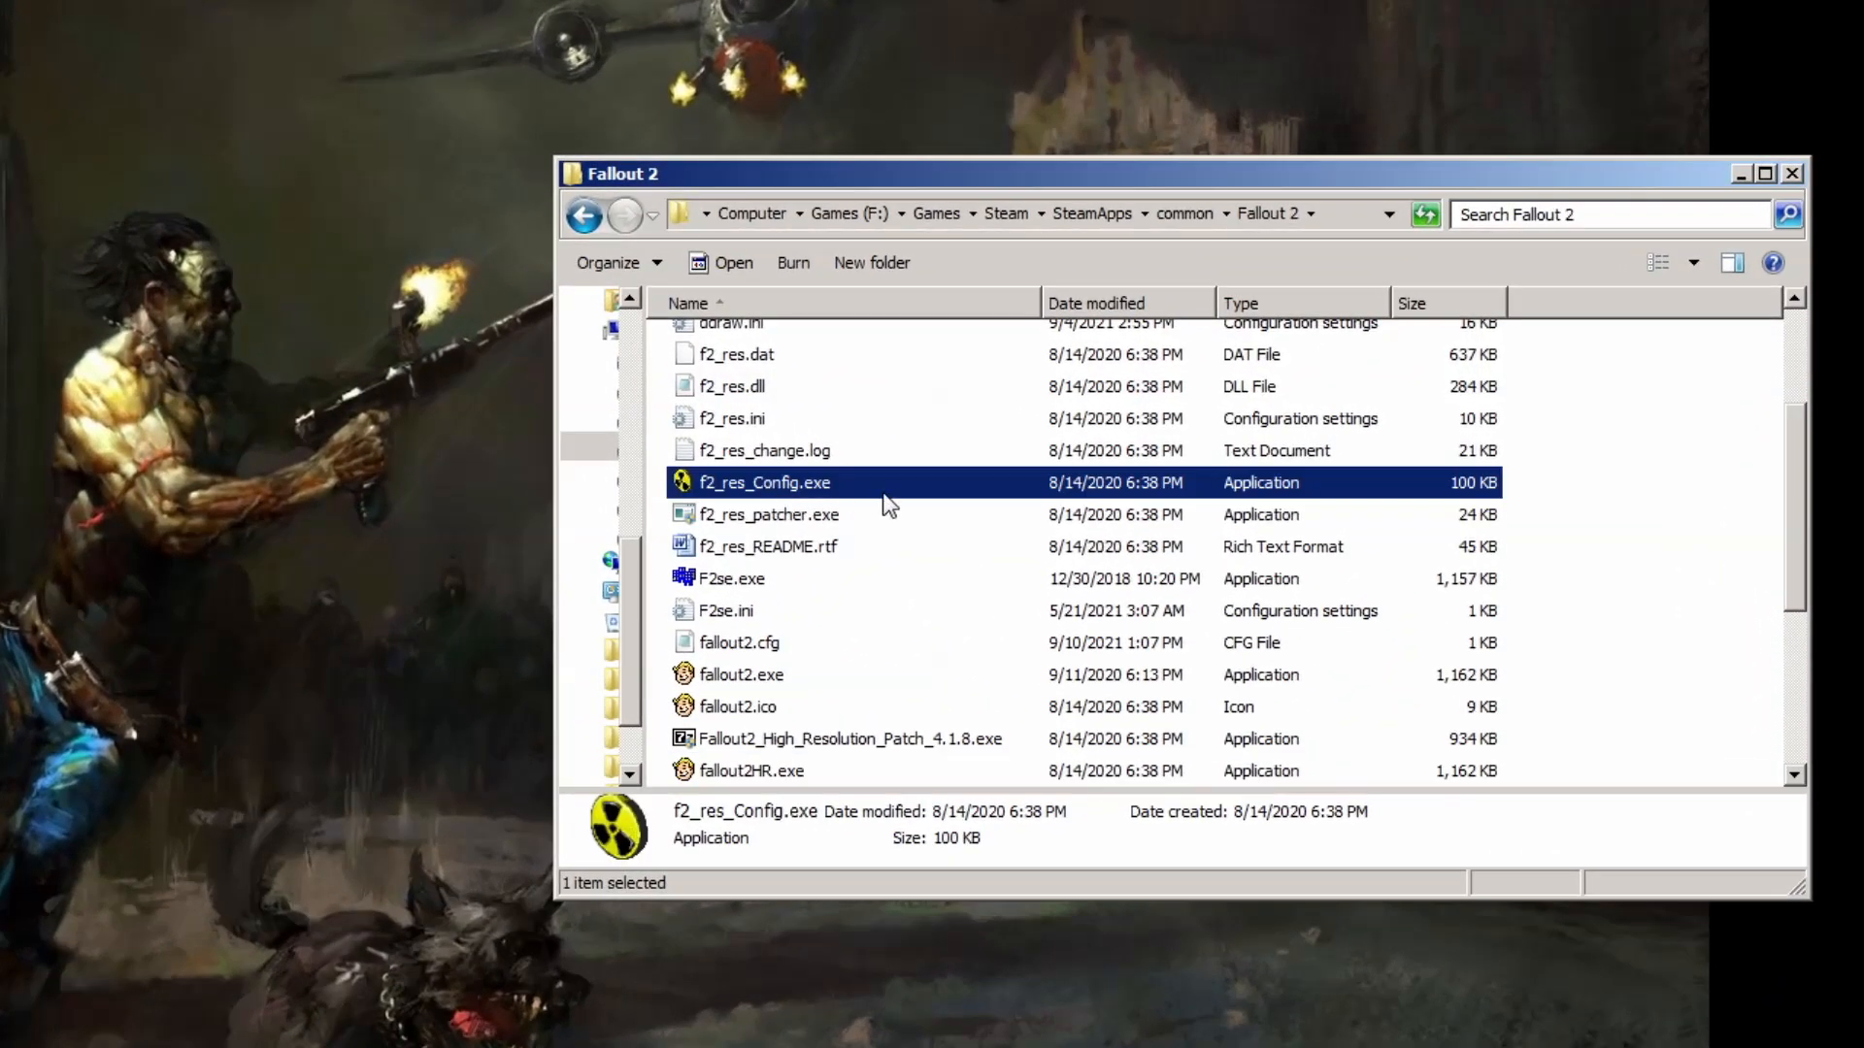
{"action": "double_click", "coordinate": [764, 481]}
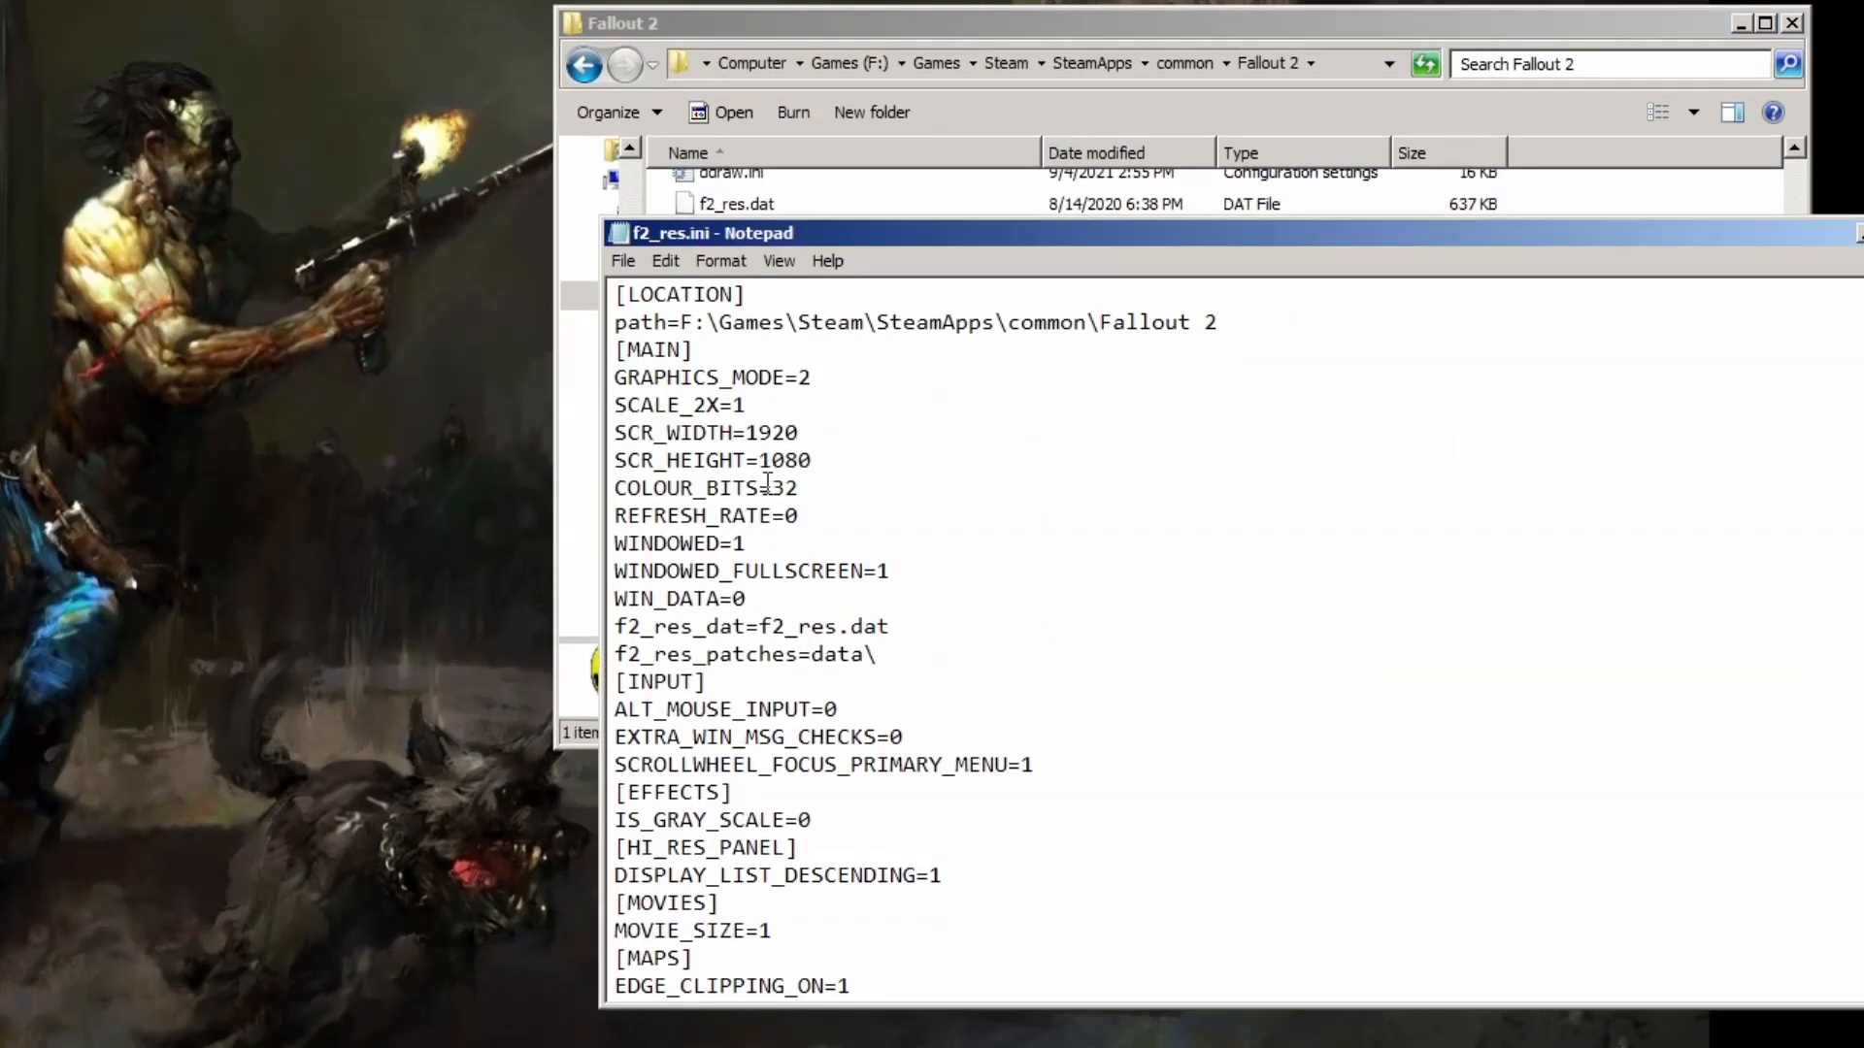
{"action": "triple_click", "coordinate": [759, 737]}
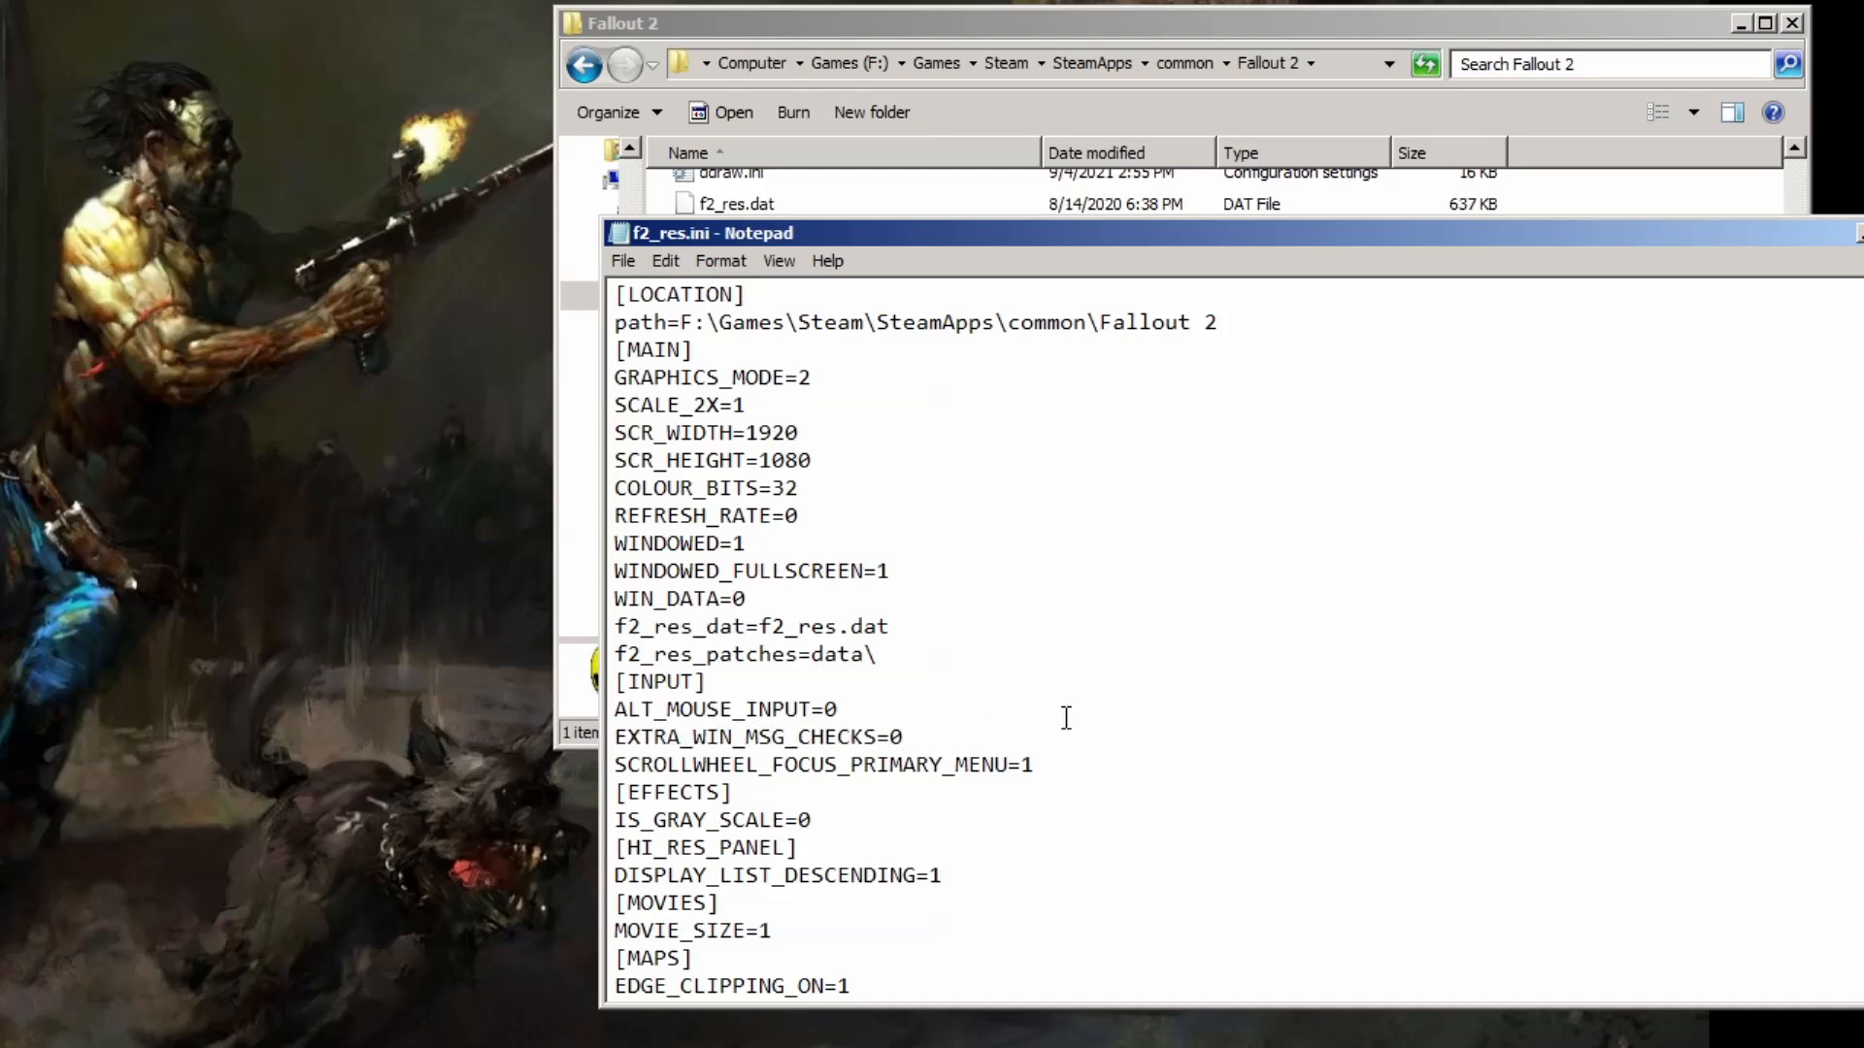
{"action": "type", "text": "1"}
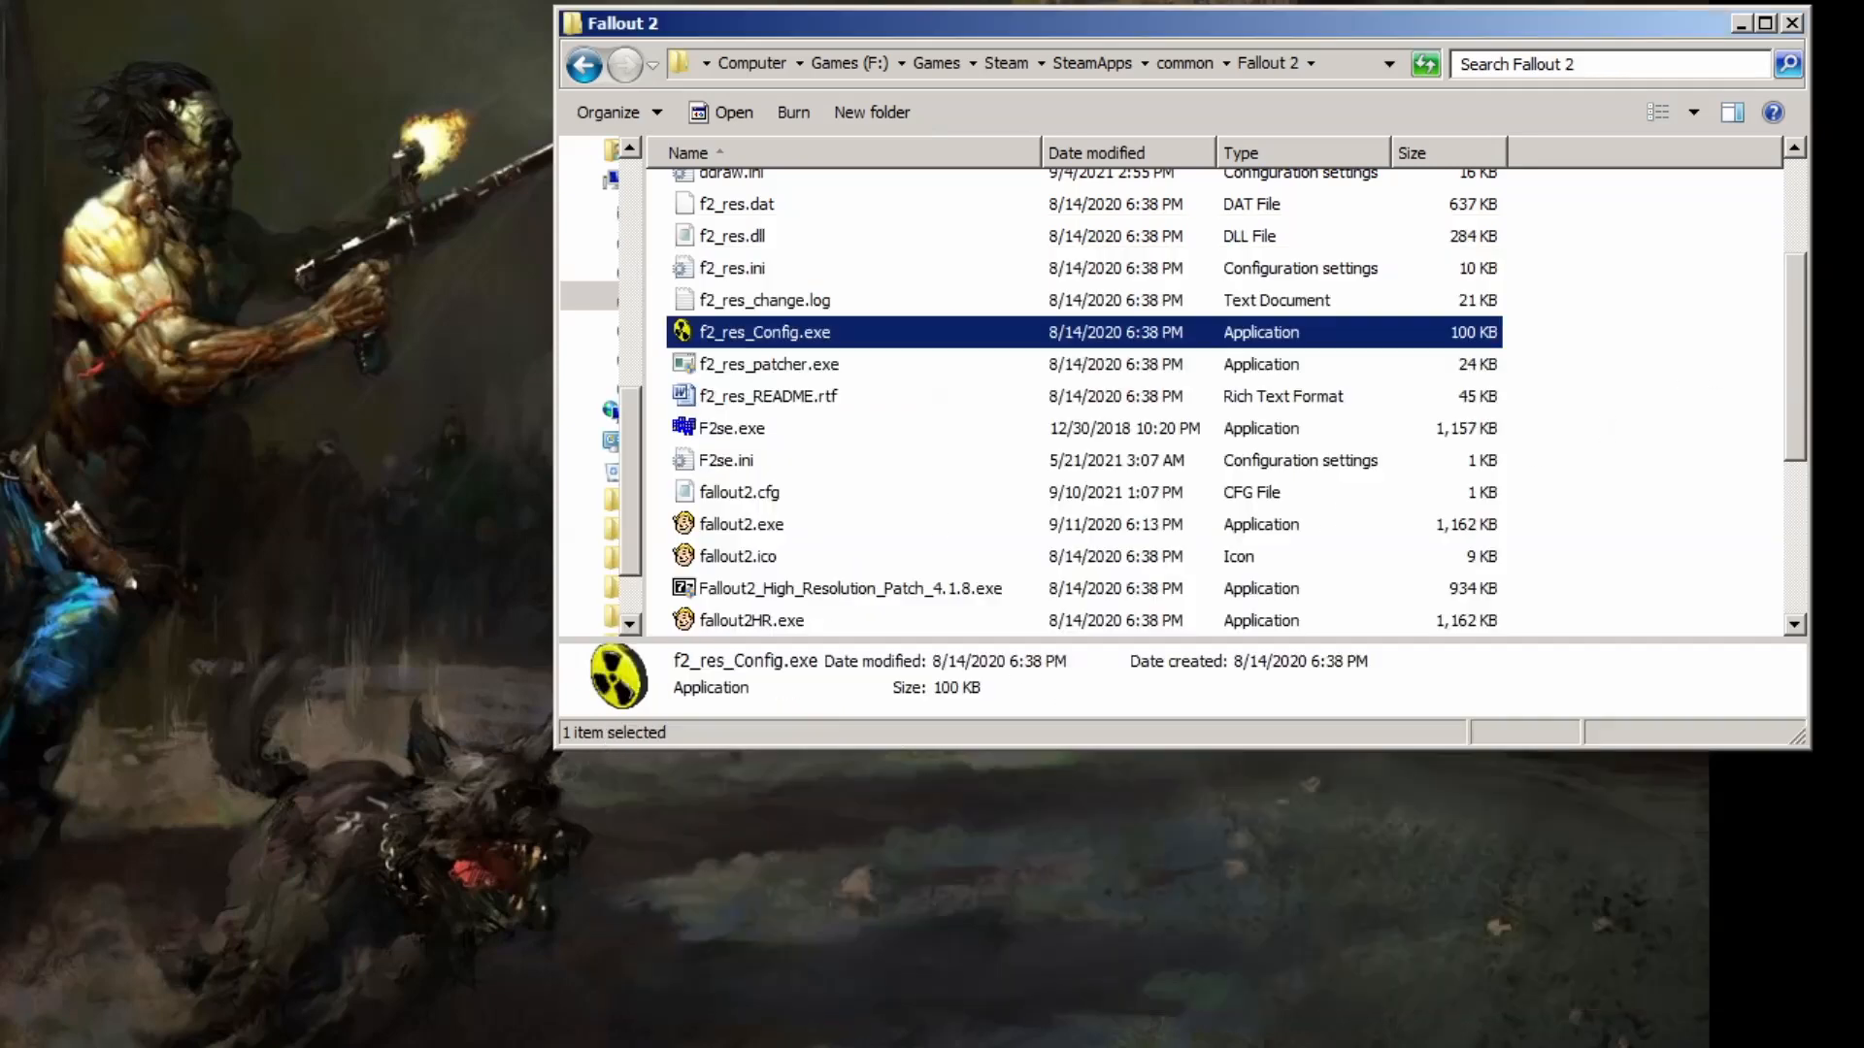
Step: Reopen f2_res.ini beside f1_res.ini and select its EXTRA_WIN_MSG_CHECKS=0 line
{"action": "left_click", "coordinate": [736, 268]}
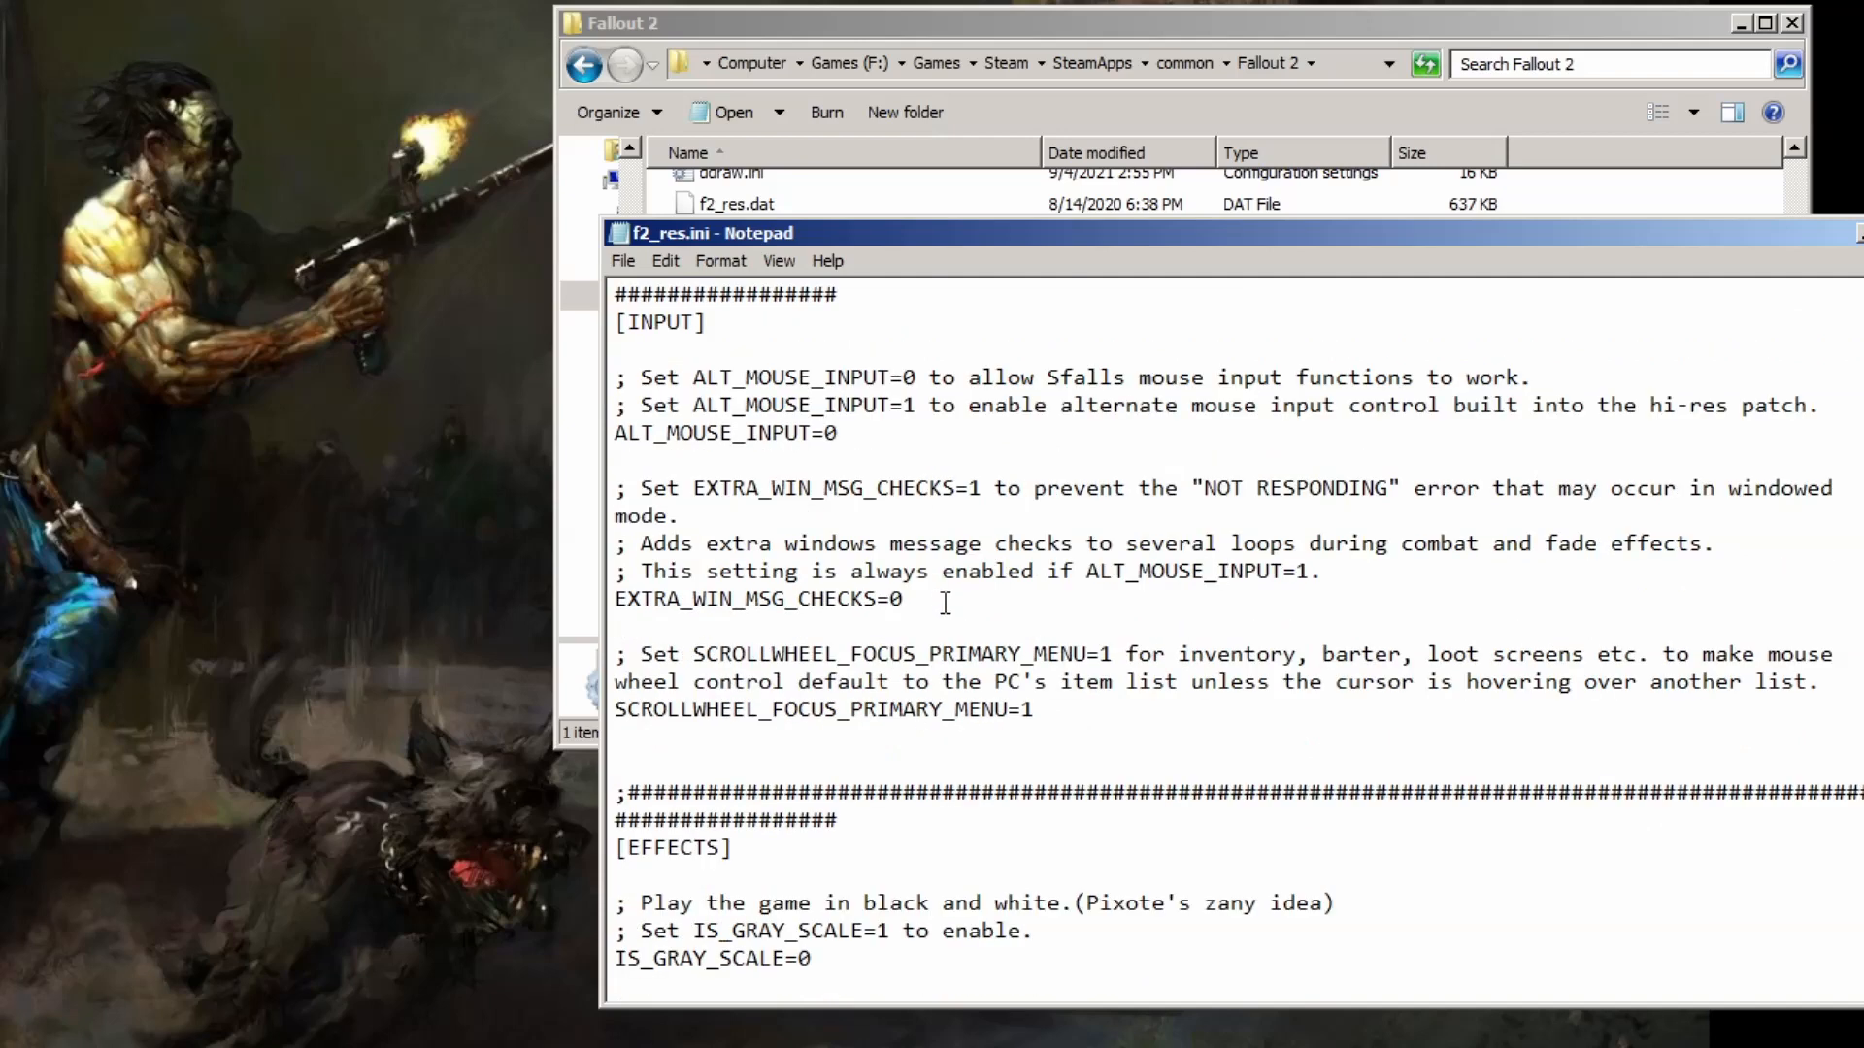
{"action": "left_click_drag", "start_coordinate": [611, 487], "coordinate": [683, 514]}
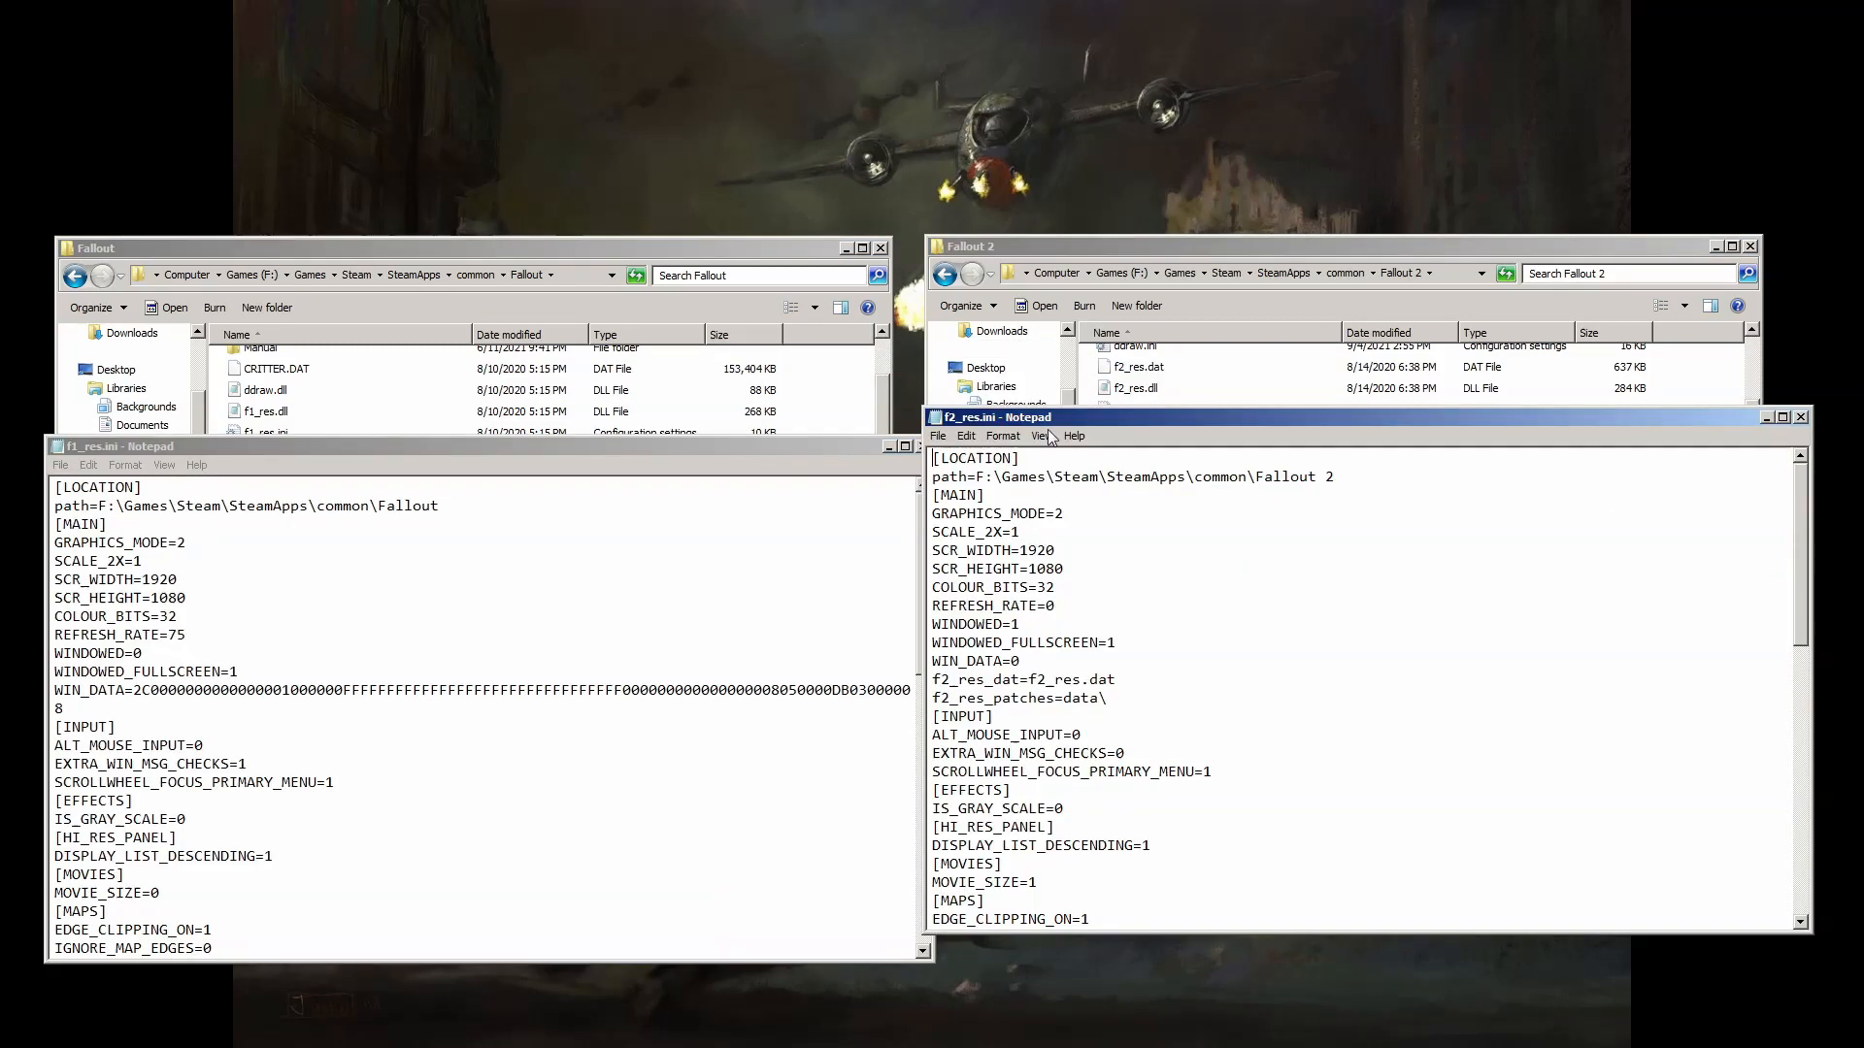
{"action": "double_click", "coordinate": [1052, 776]}
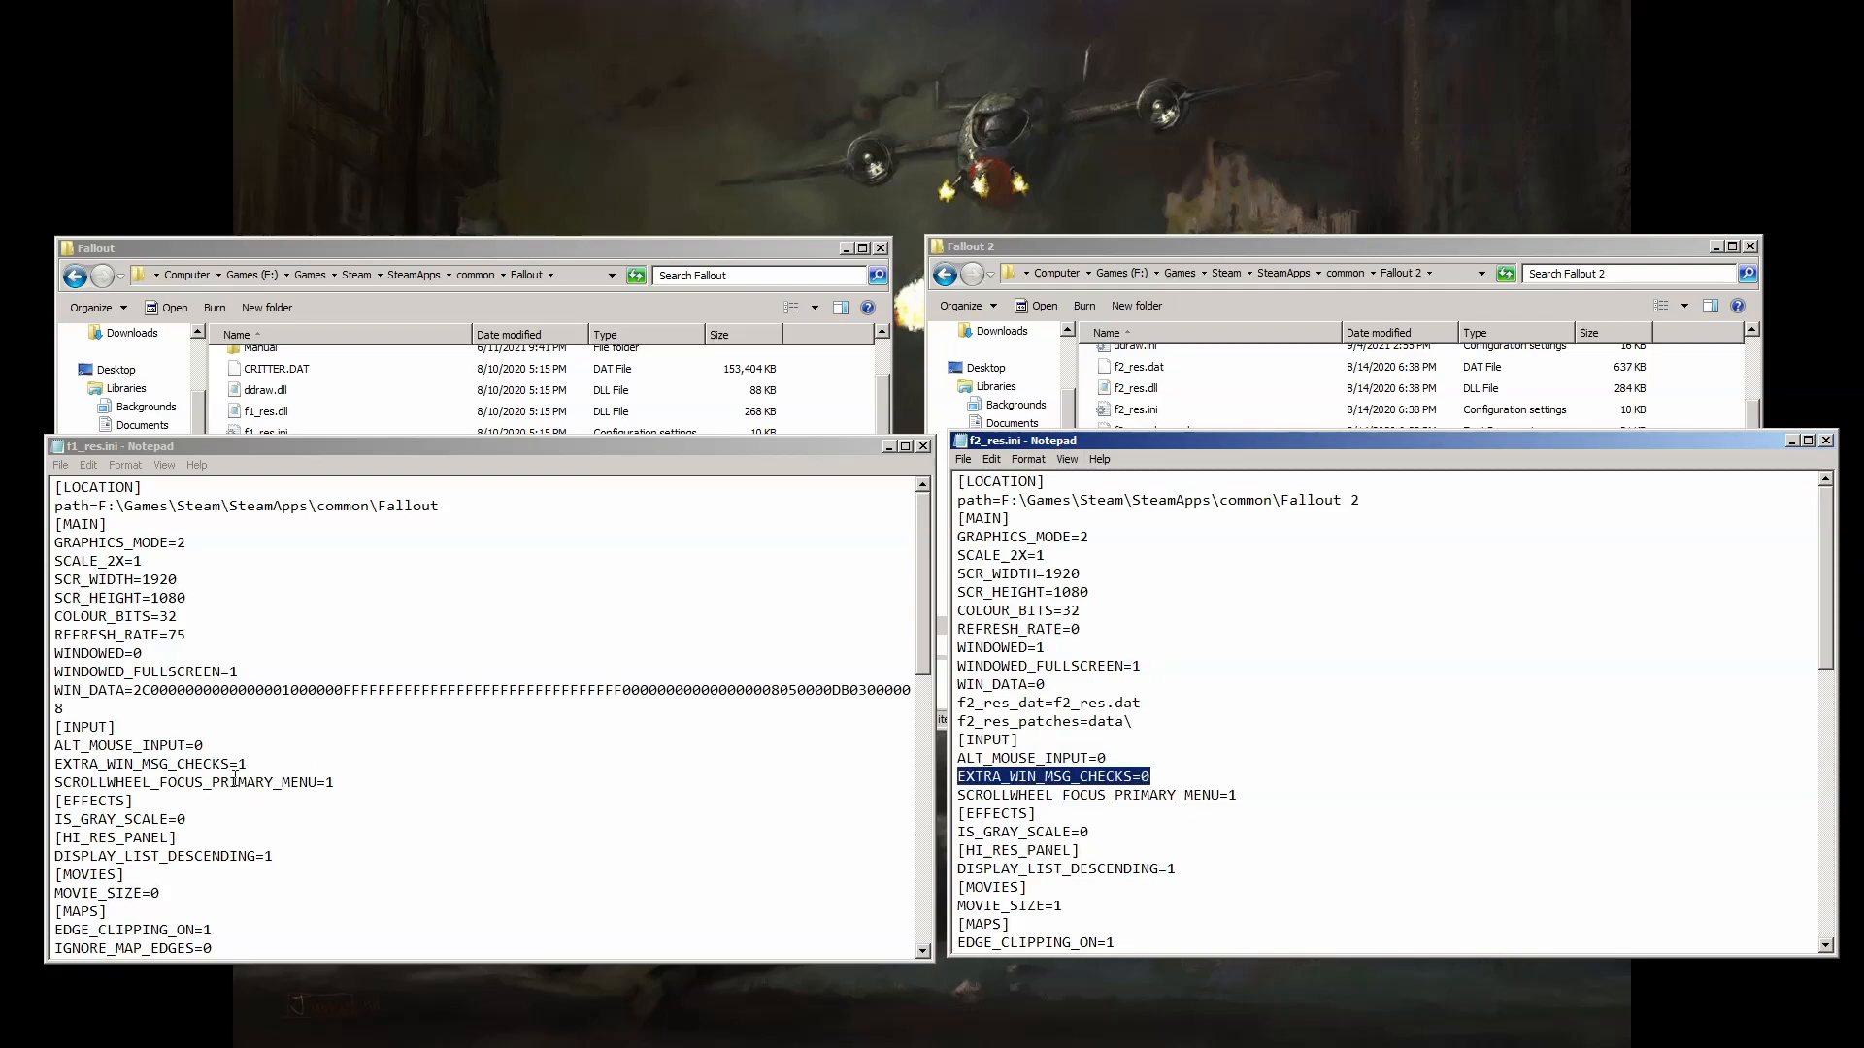